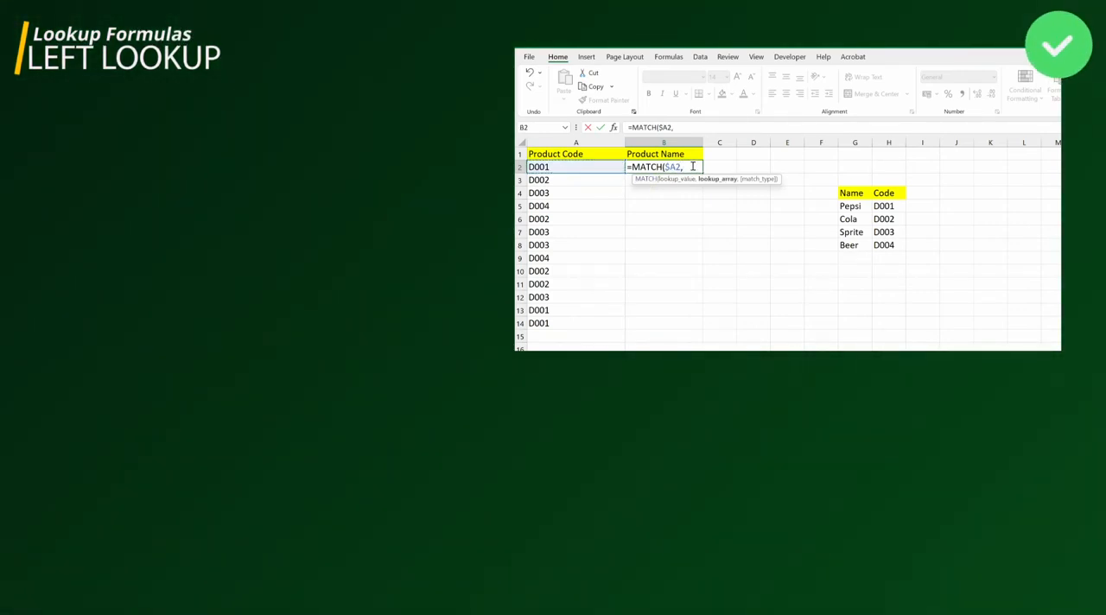
- Review the empty Product Name column against the Name/Code lookup table at G5:H8
drag(883, 206, 884, 245)
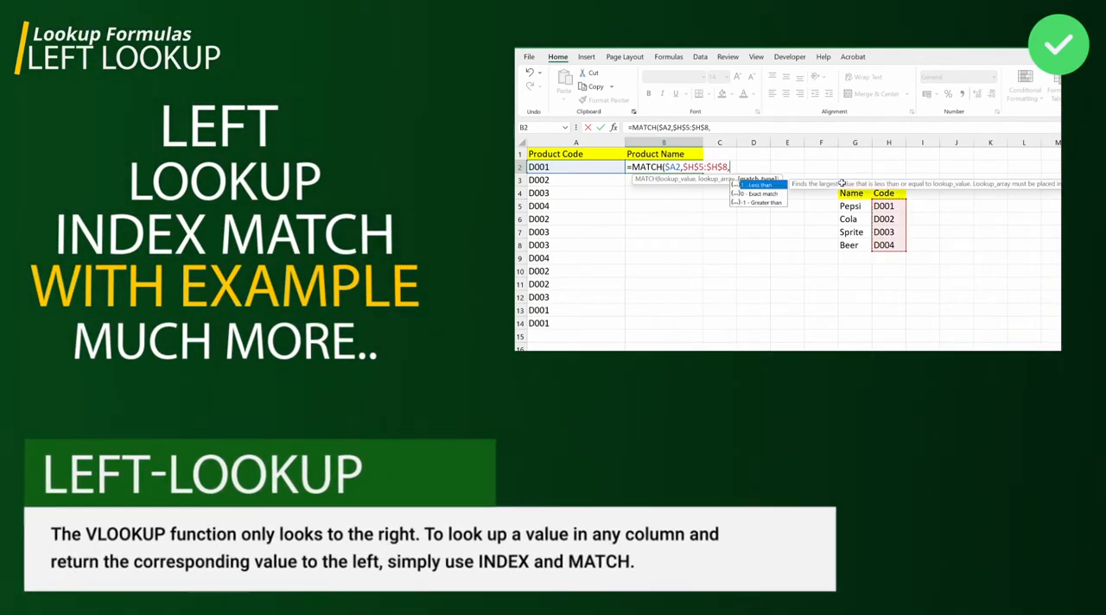
text(0)
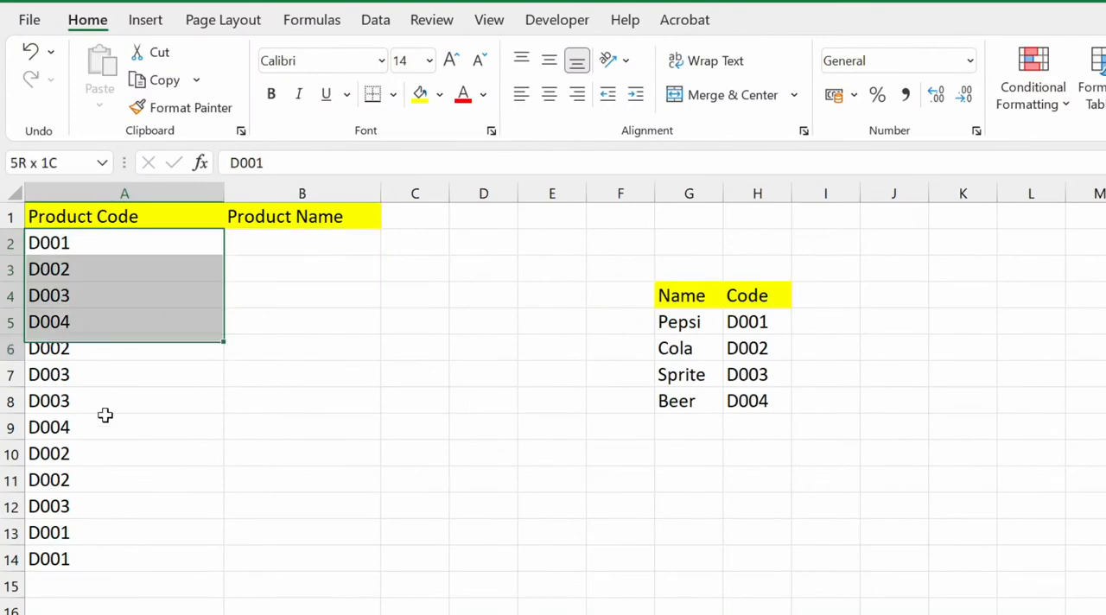
click(102, 401)
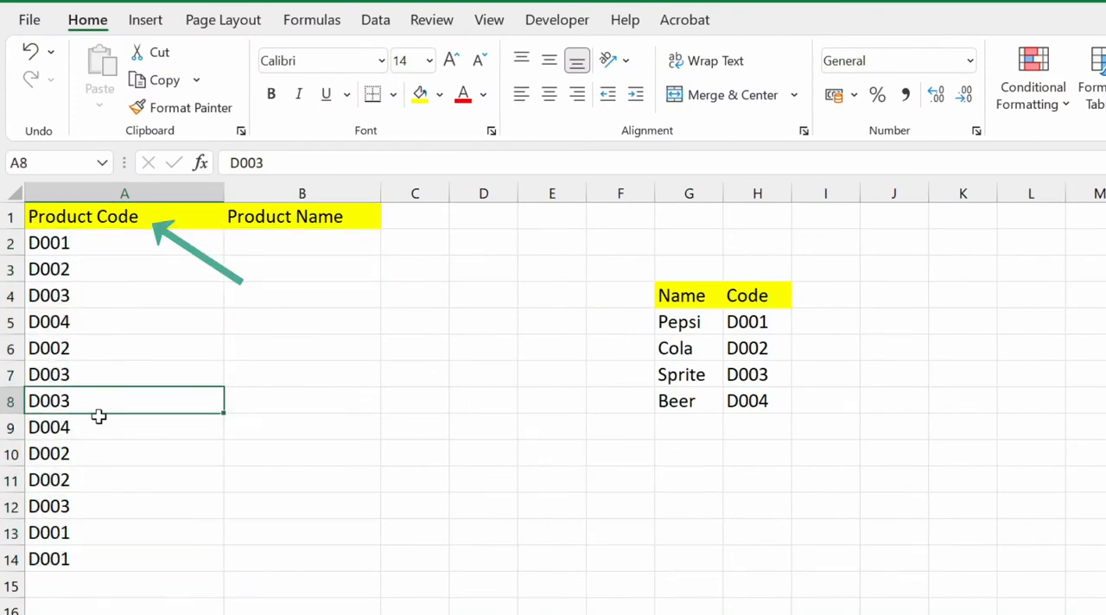
click(301, 270)
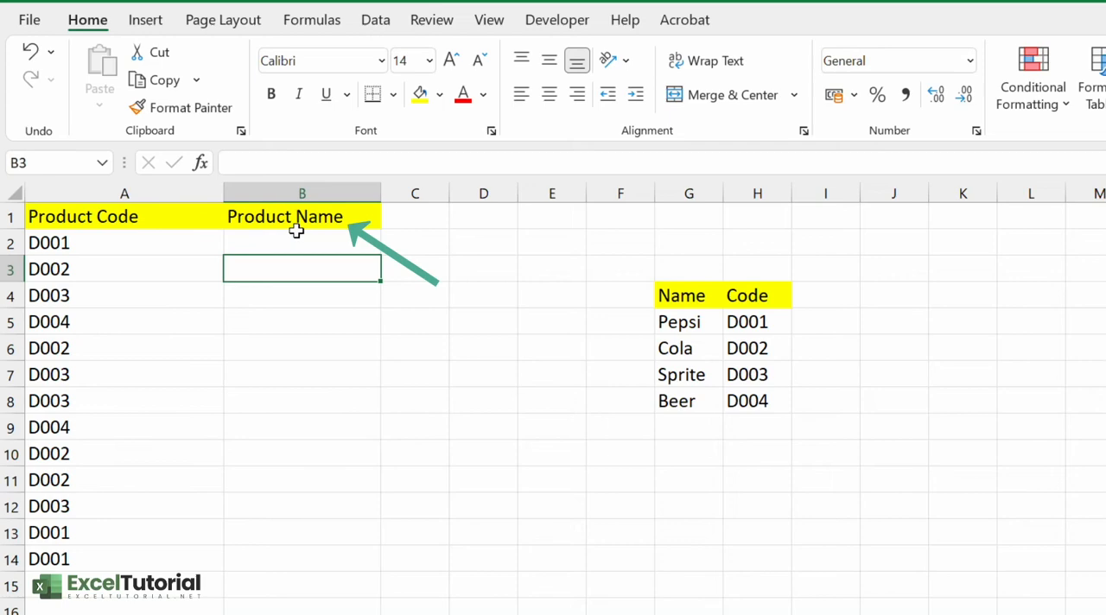
click(681, 296)
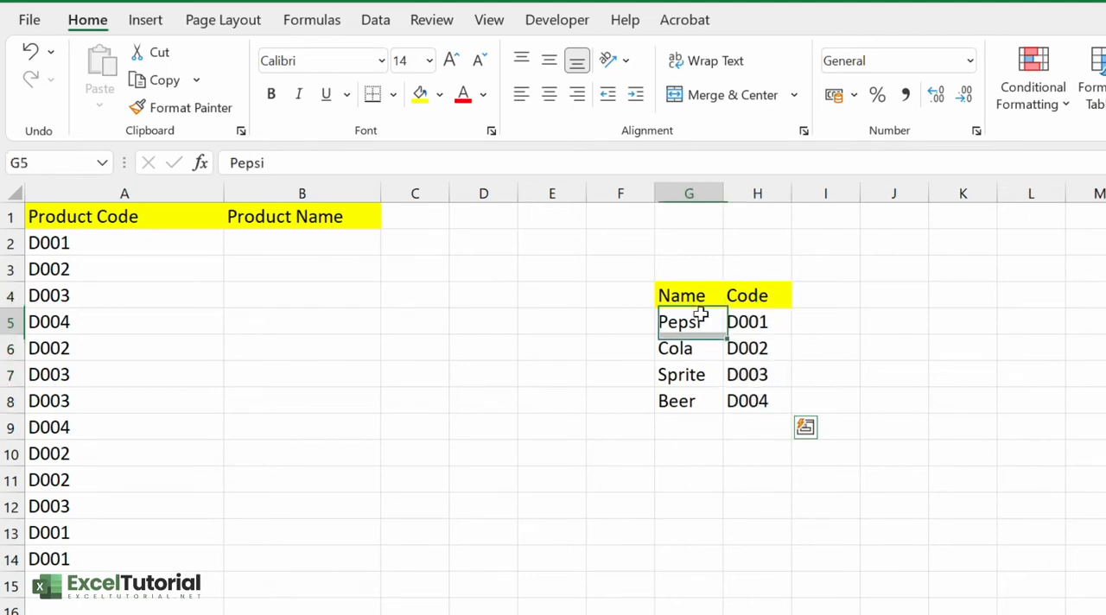
click(687, 294)
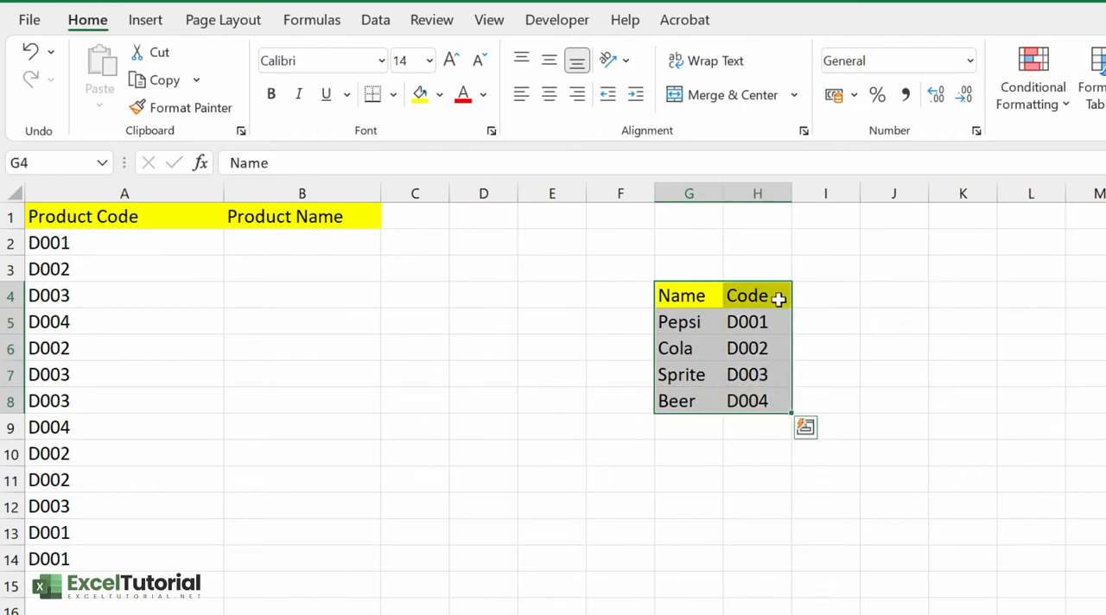
click(757, 294)
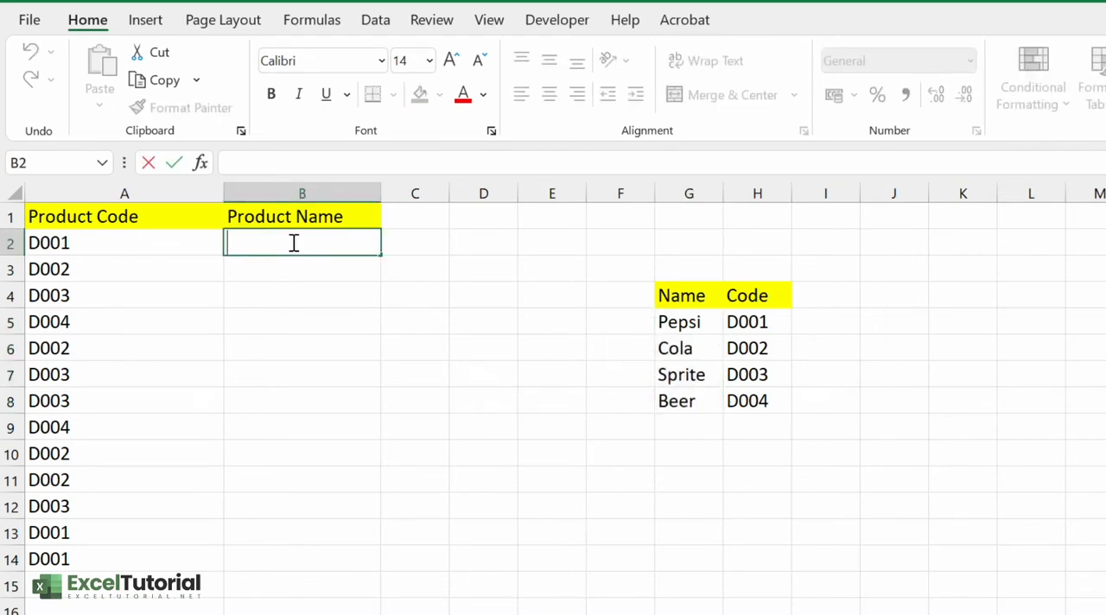
- Enter =MATCH($A2,H5:H8,0) in B2 so it returns 1 for code D001
click(117, 242)
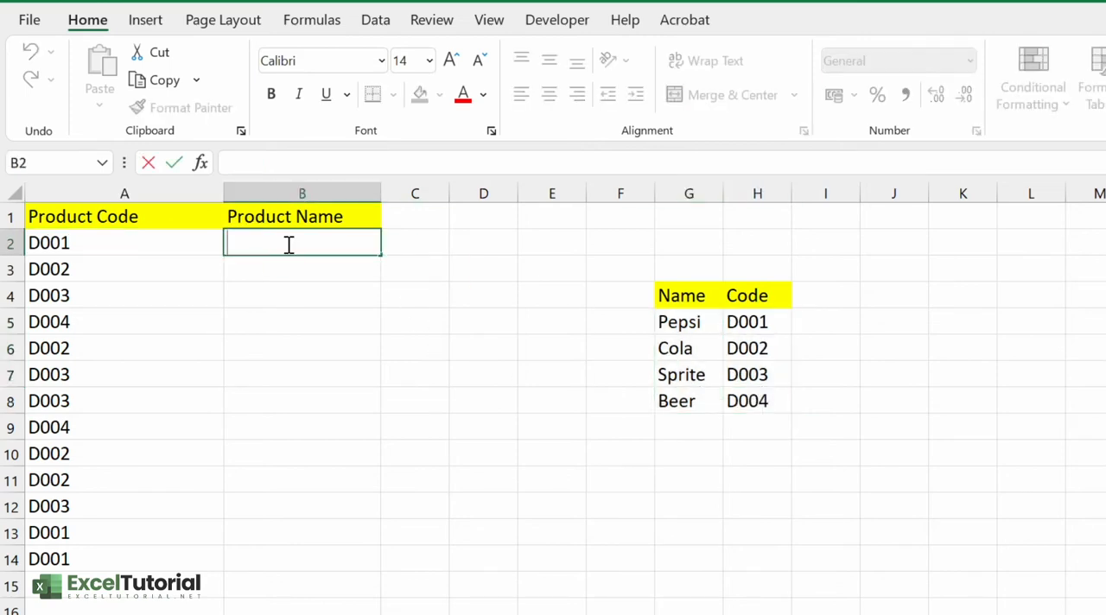
text(=mat)
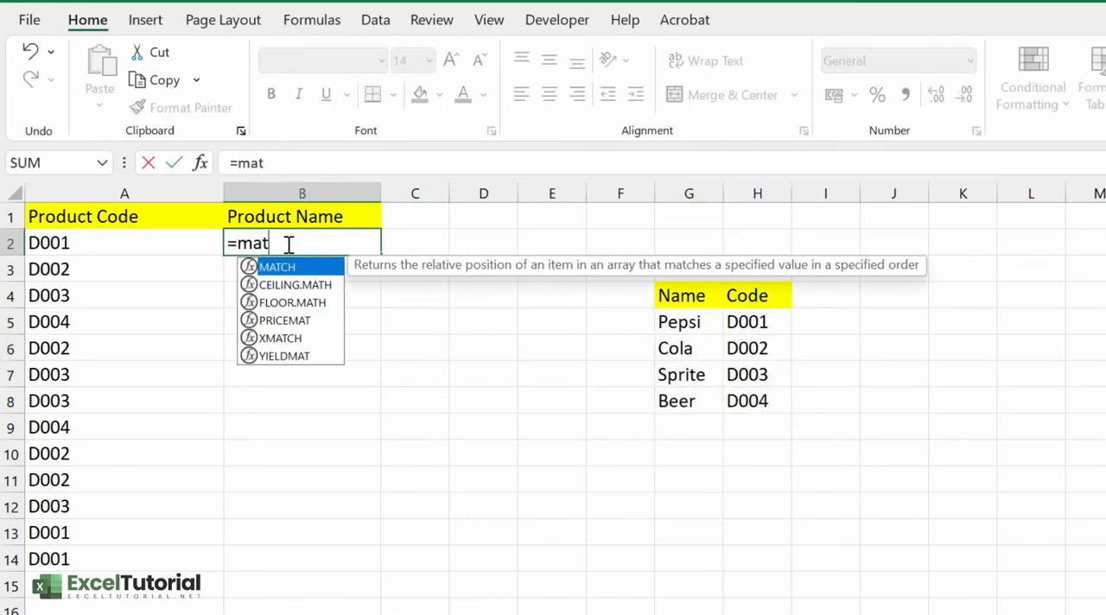
click(48, 241)
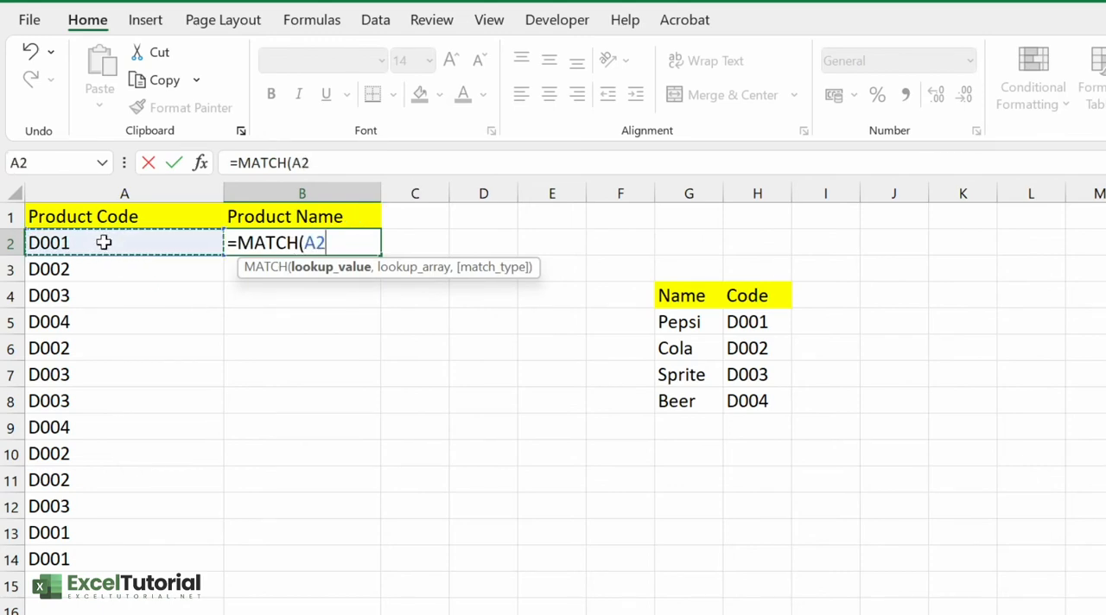
key(f4)
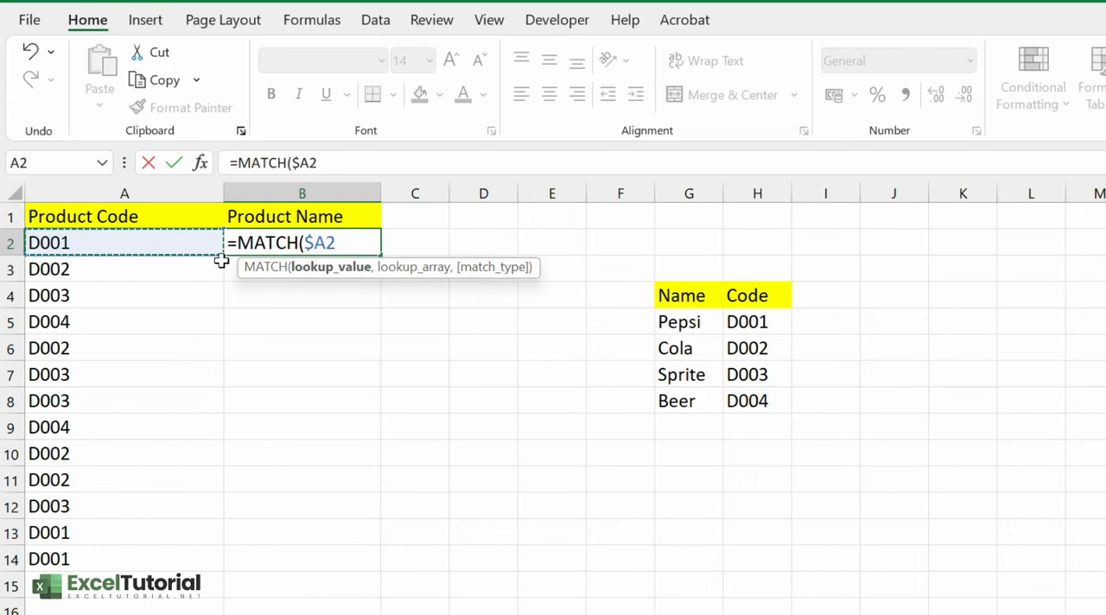
text(,$H$5:$H$8)
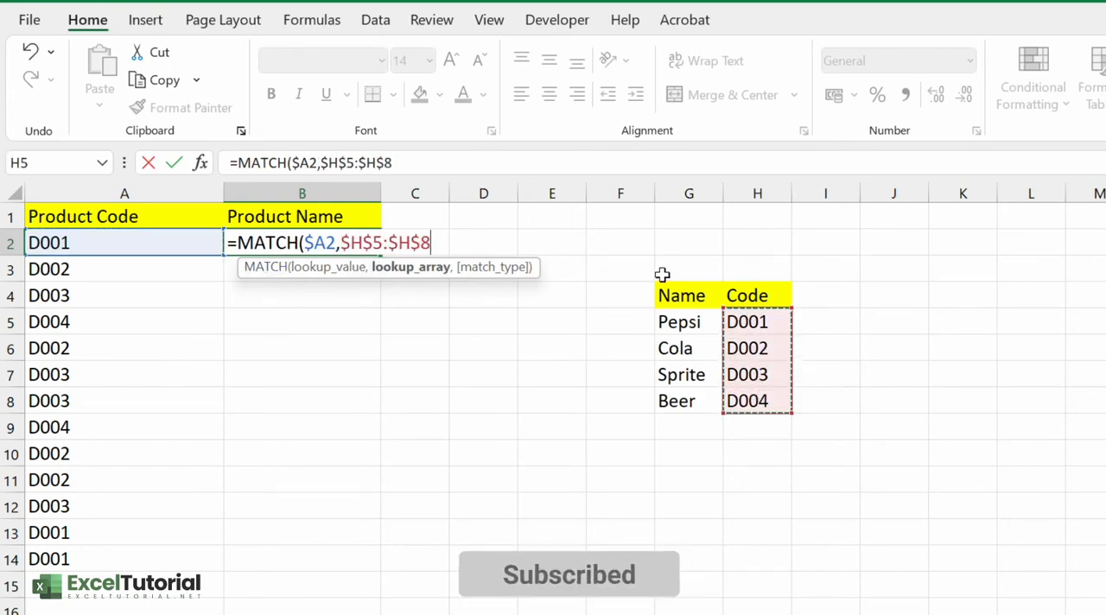
text(,)
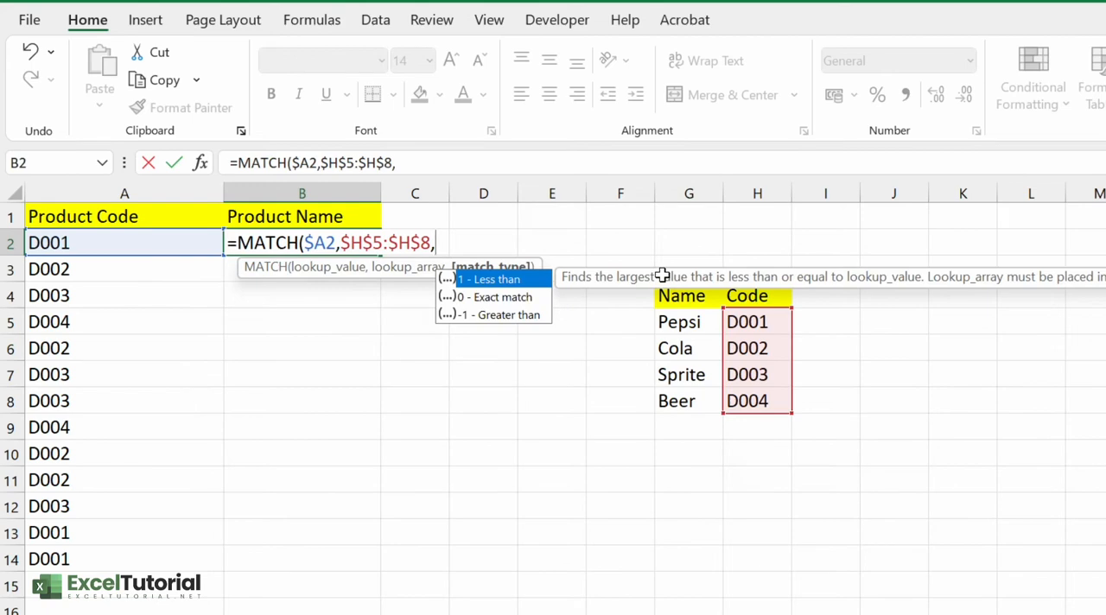
text(0))
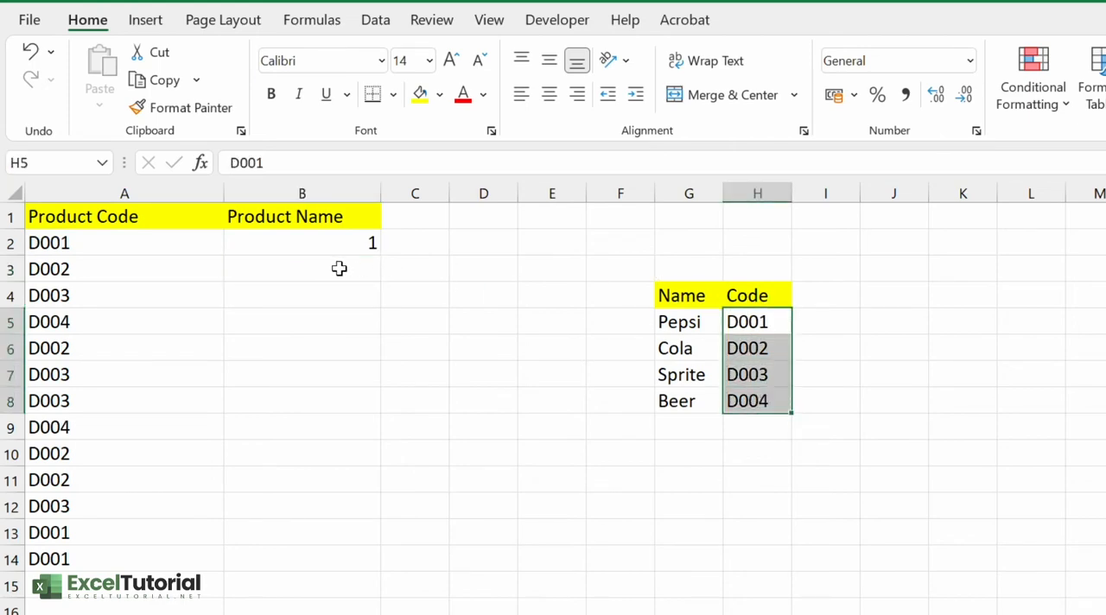
click(757, 321)
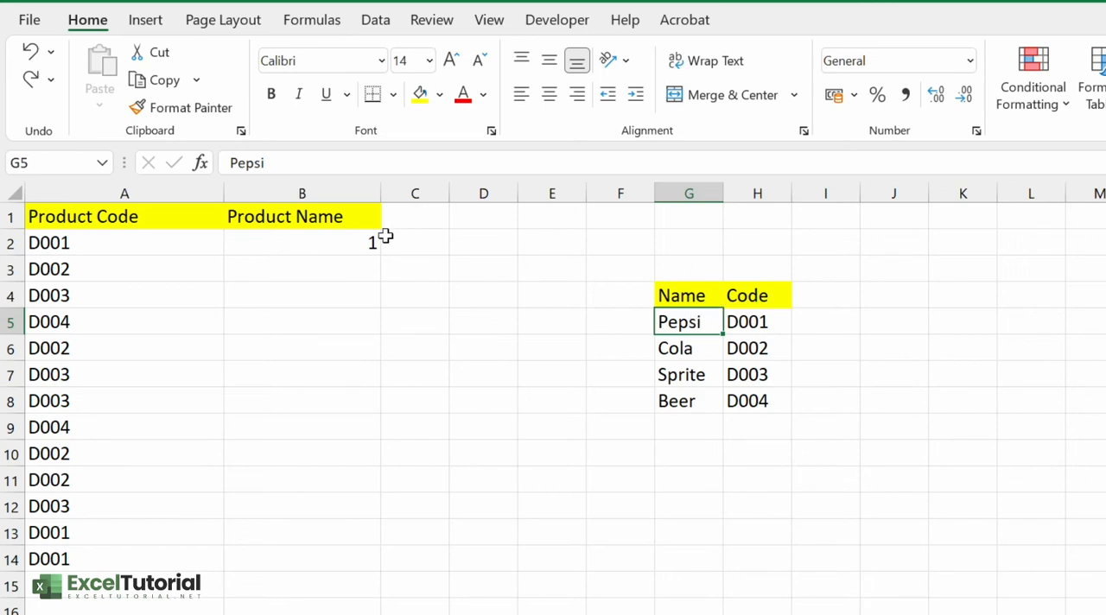
- Rewrite B2 as =INDEX(G5:G8,MATCH($A2,$H$5:$H$8,0)) so it displays Pepsi
text(=MATCH($A2,$H$5:$H$8,0))
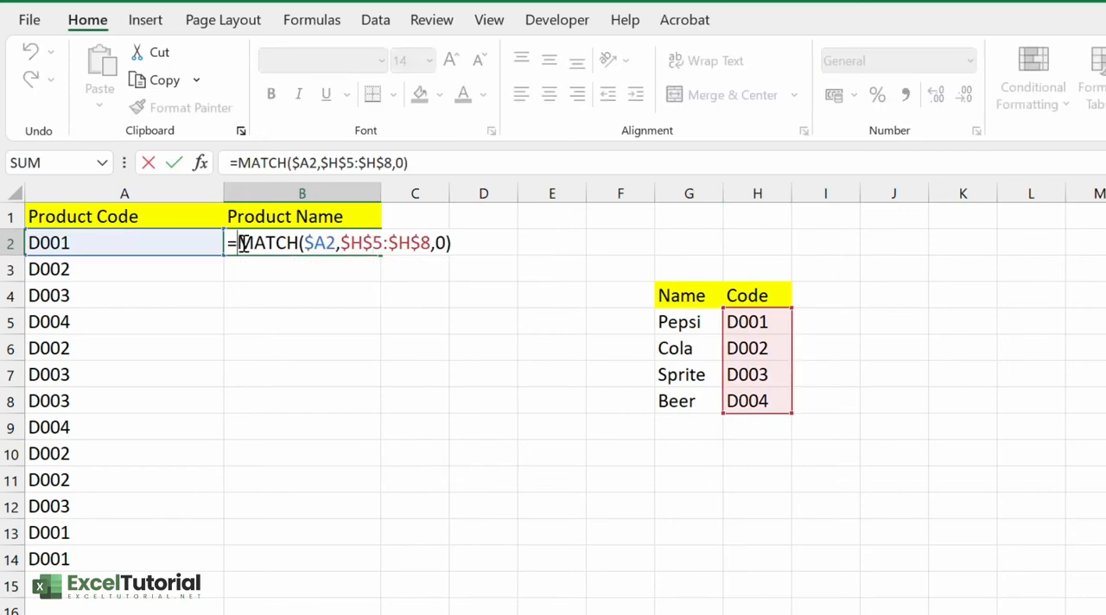
text(INDEX()
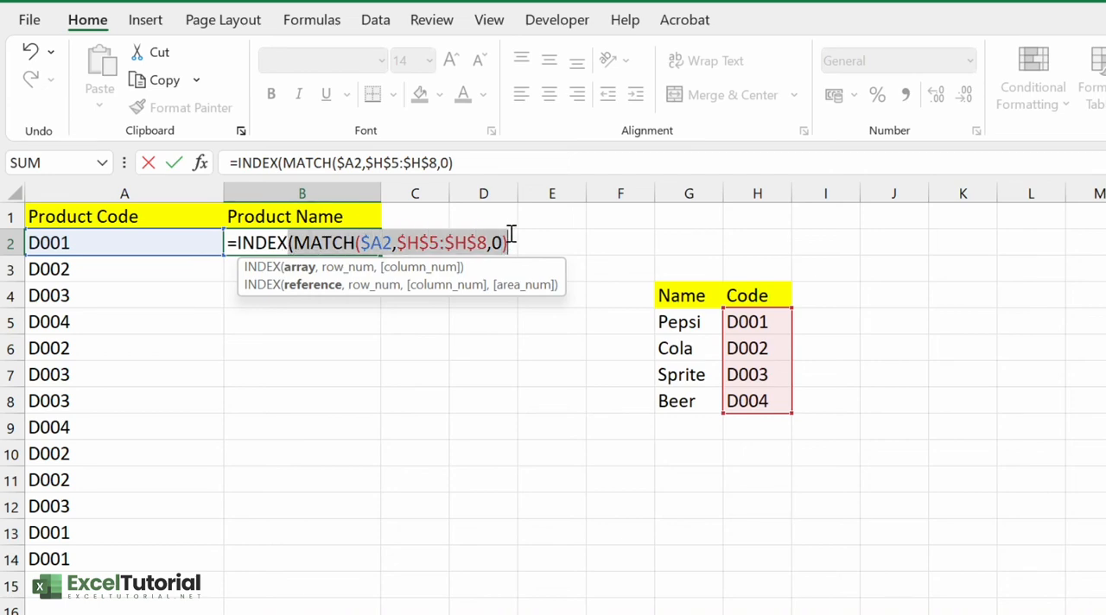
drag(688, 321, 688, 374)
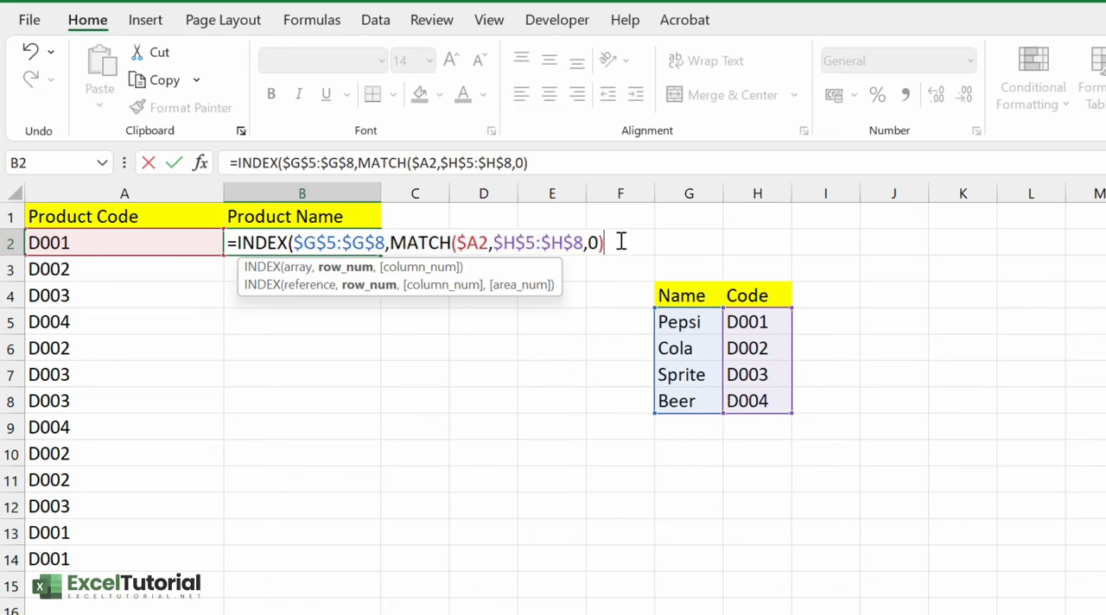
text())
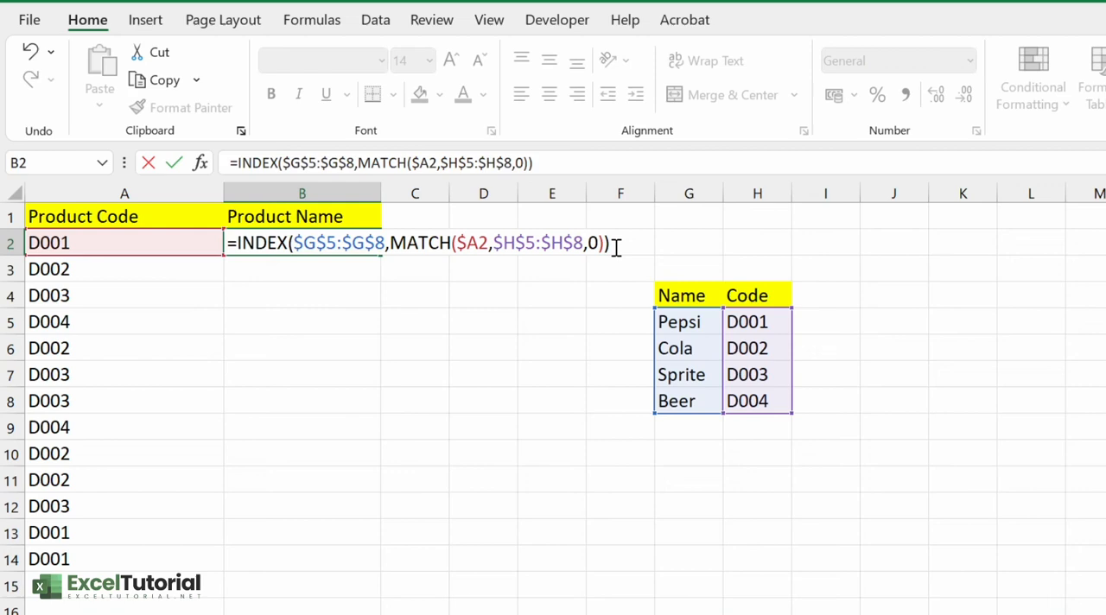
key(Enter)
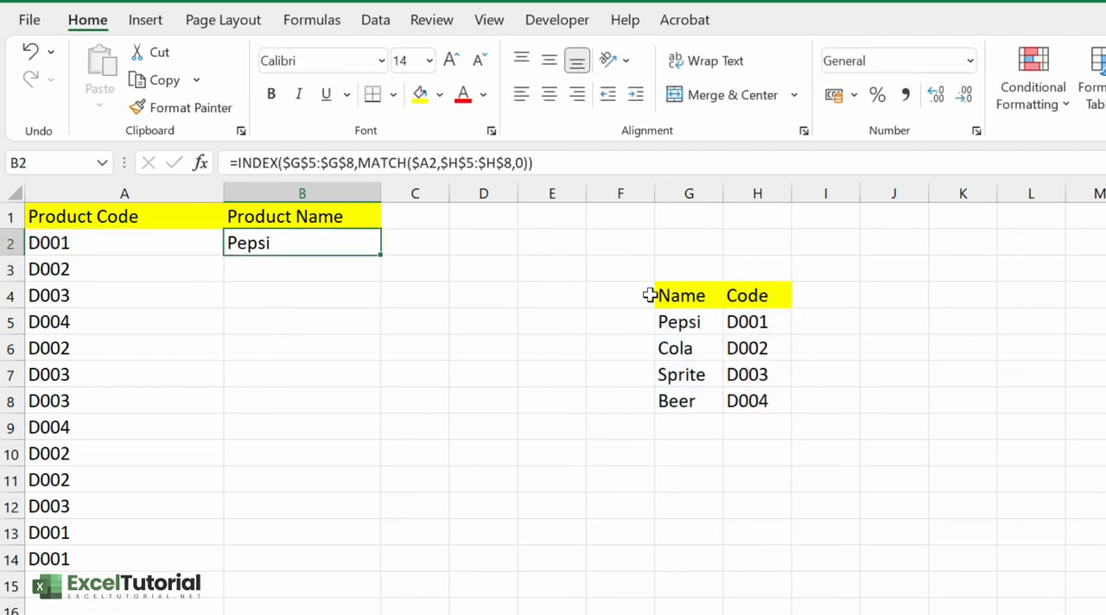
mouse_move(446, 297)
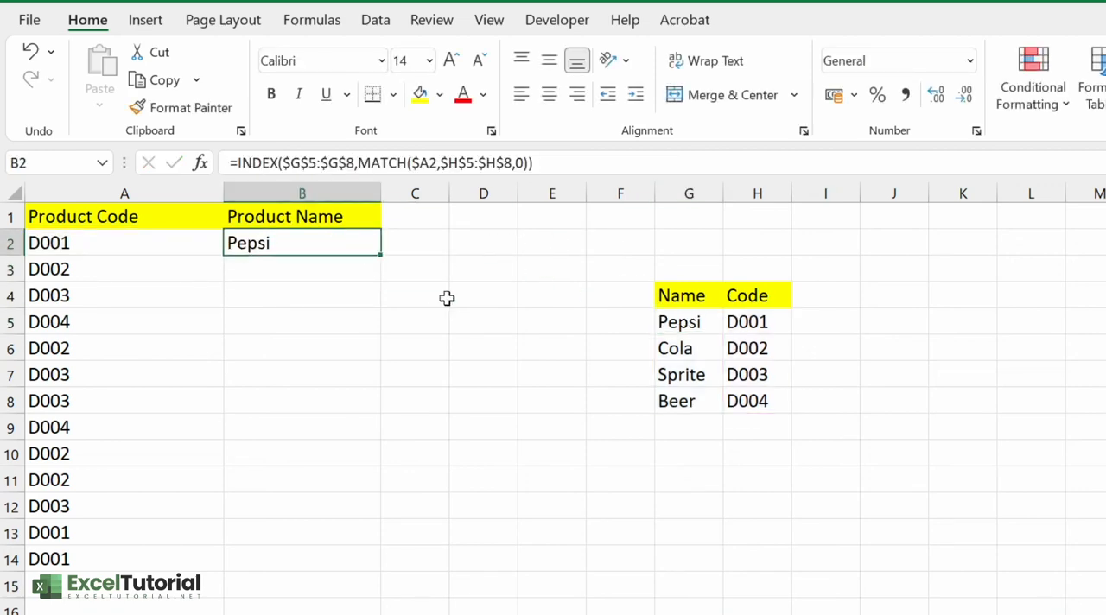
mouse_move(385, 256)
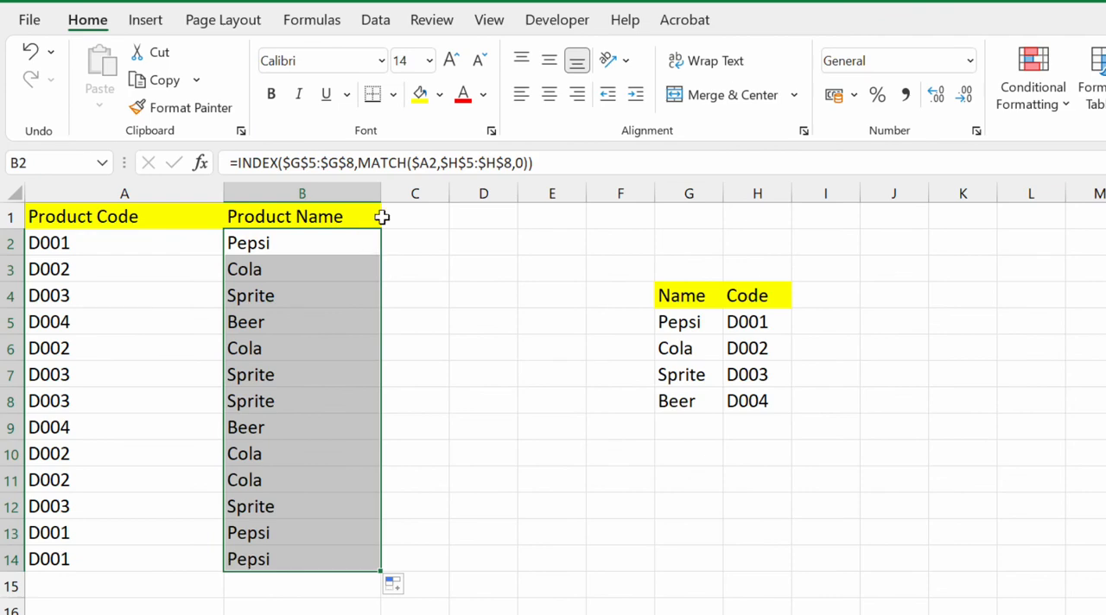
mouse_move(988, 529)
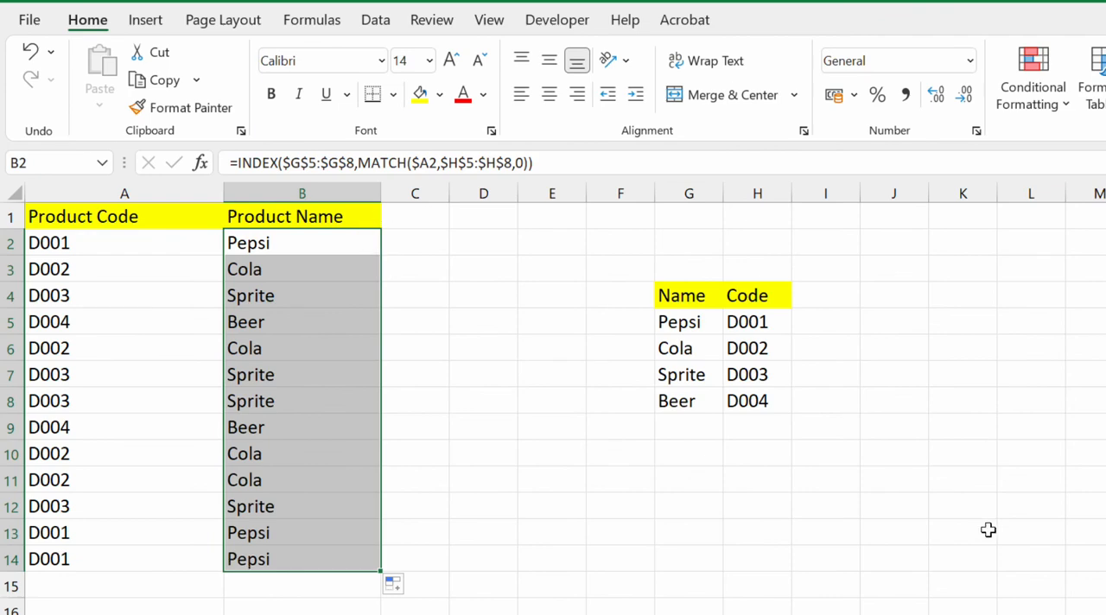